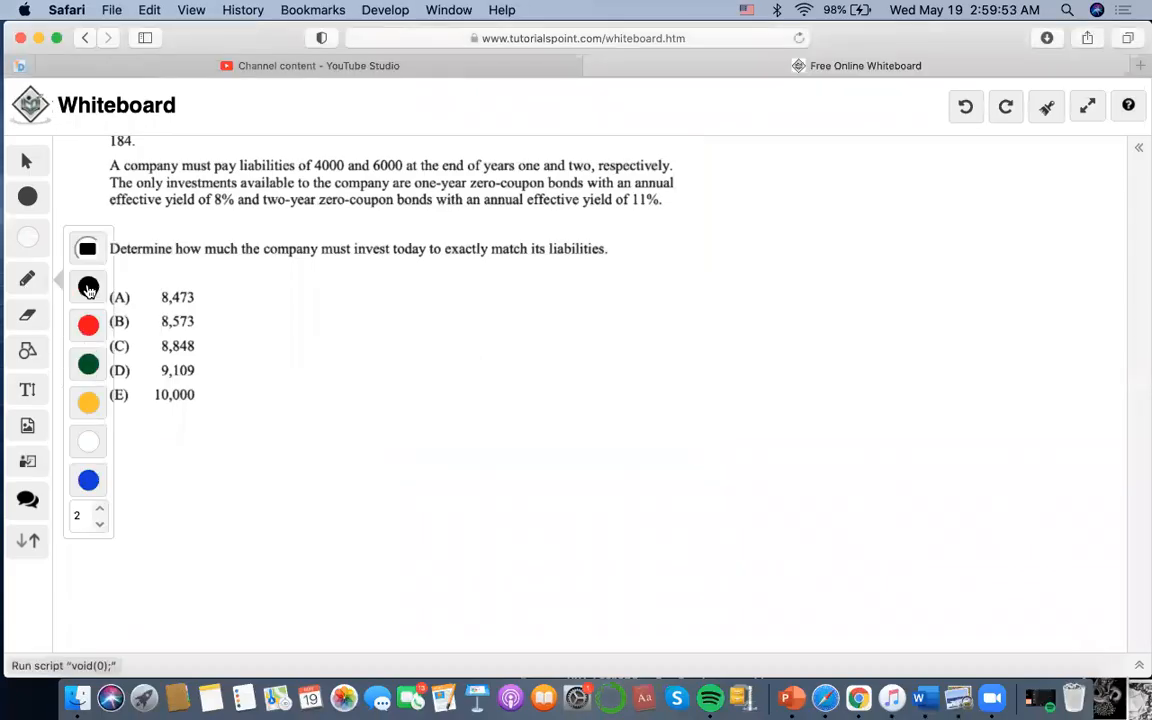
- Draw a black timeline with 4K under year one, 6K under year two, labelled 2
left_click(88, 287)
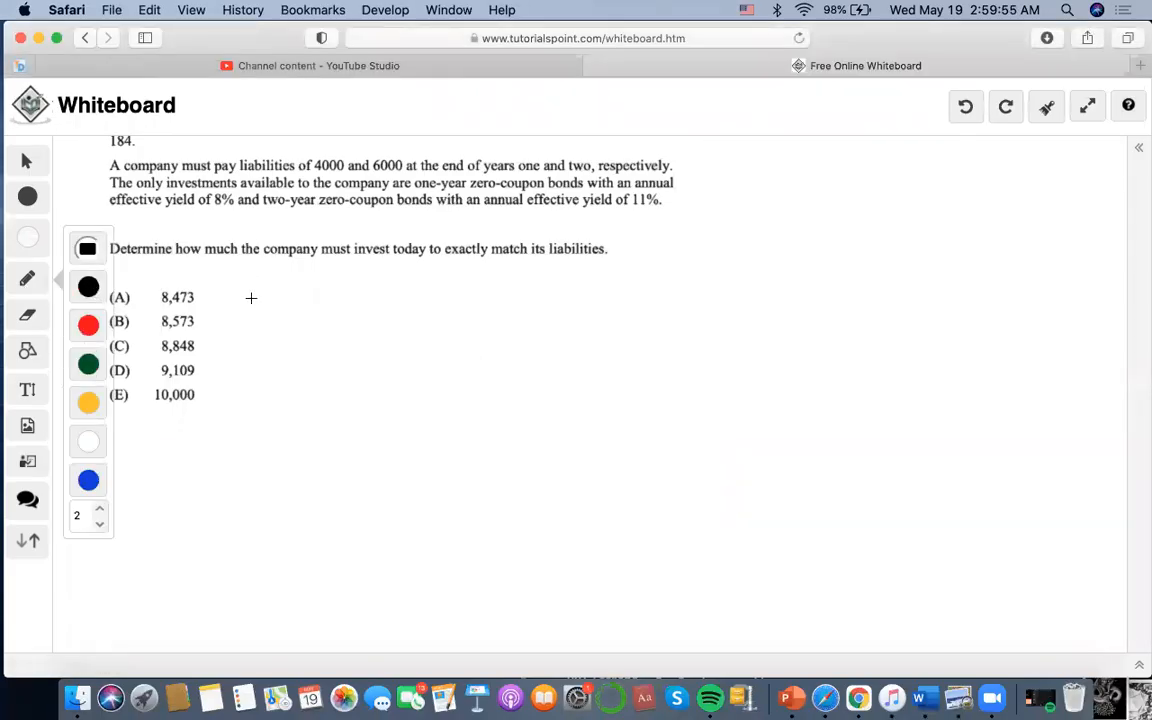
mouse_move(285, 271)
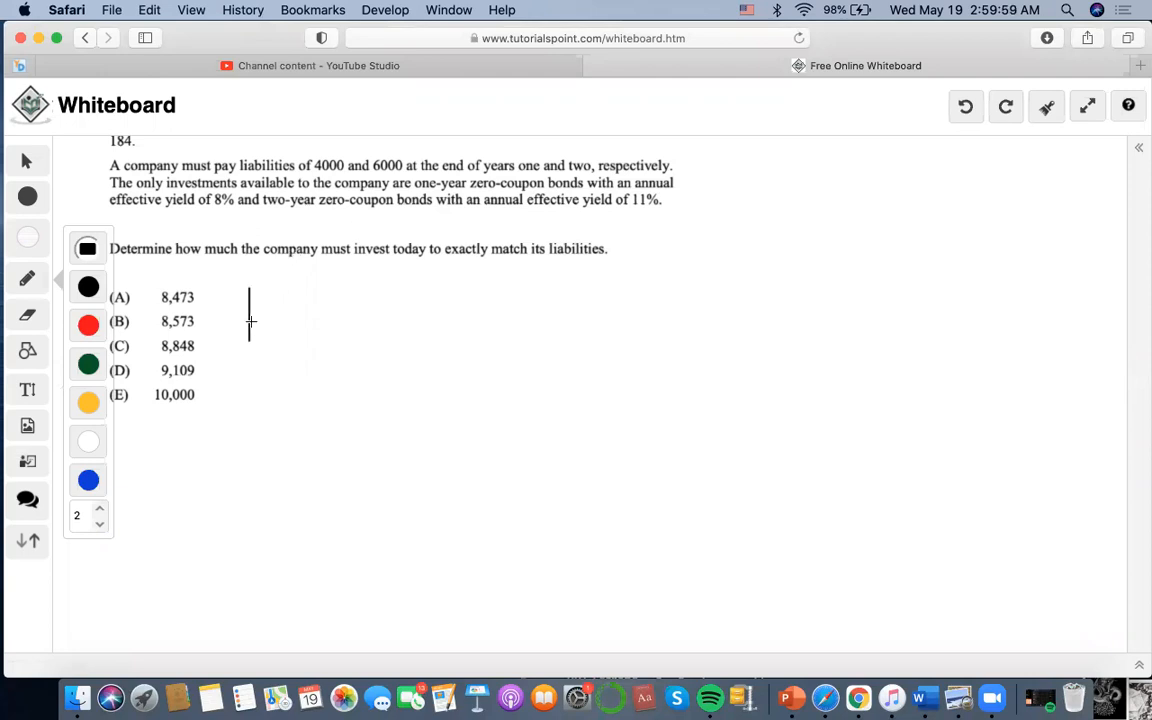
left_click_drag(250, 321, 595, 321)
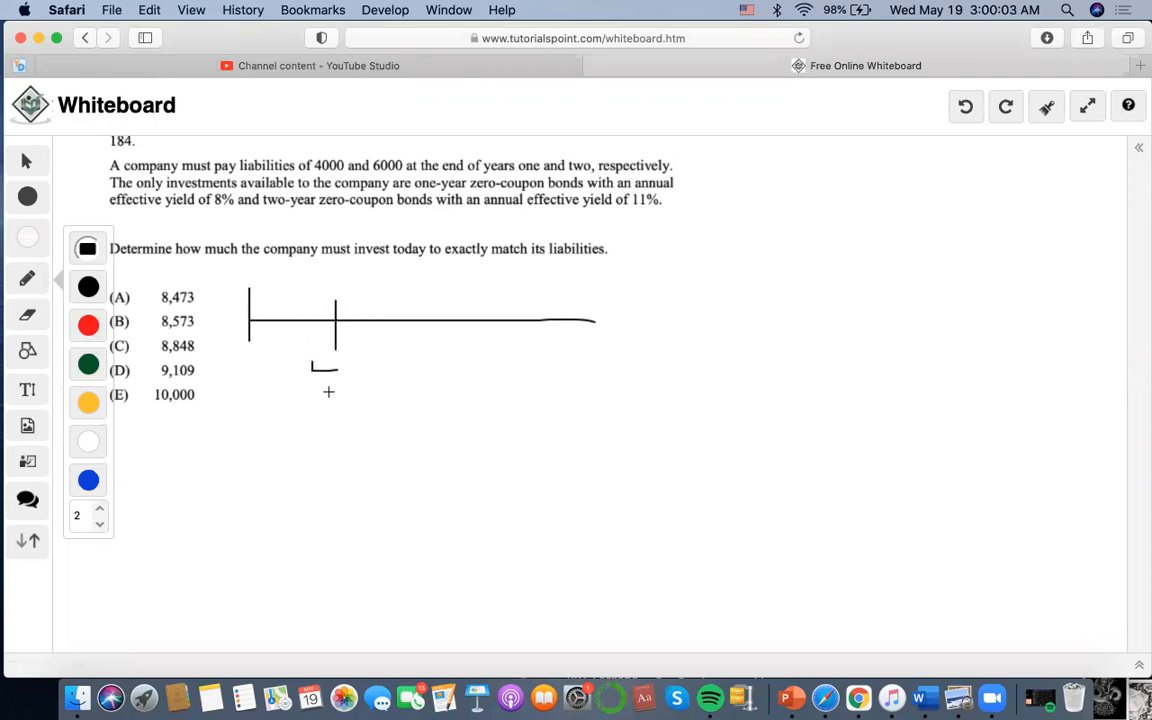
left_click_drag(330, 375, 375, 405)
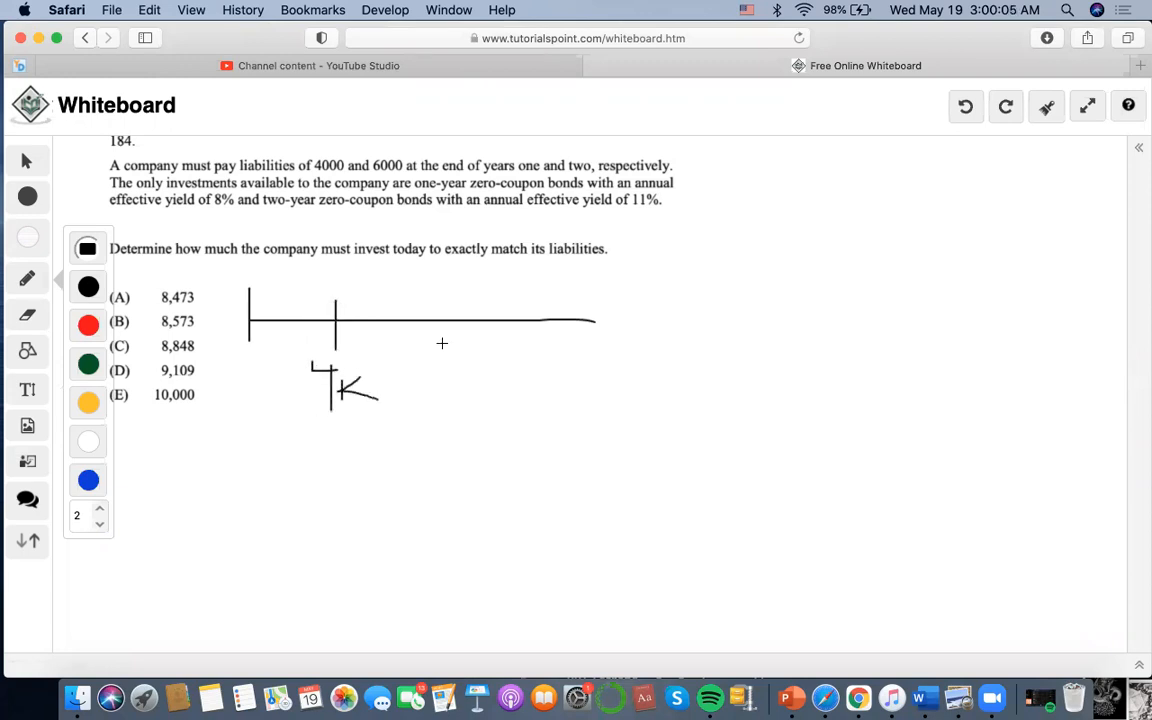
left_click_drag(513, 293, 535, 450)
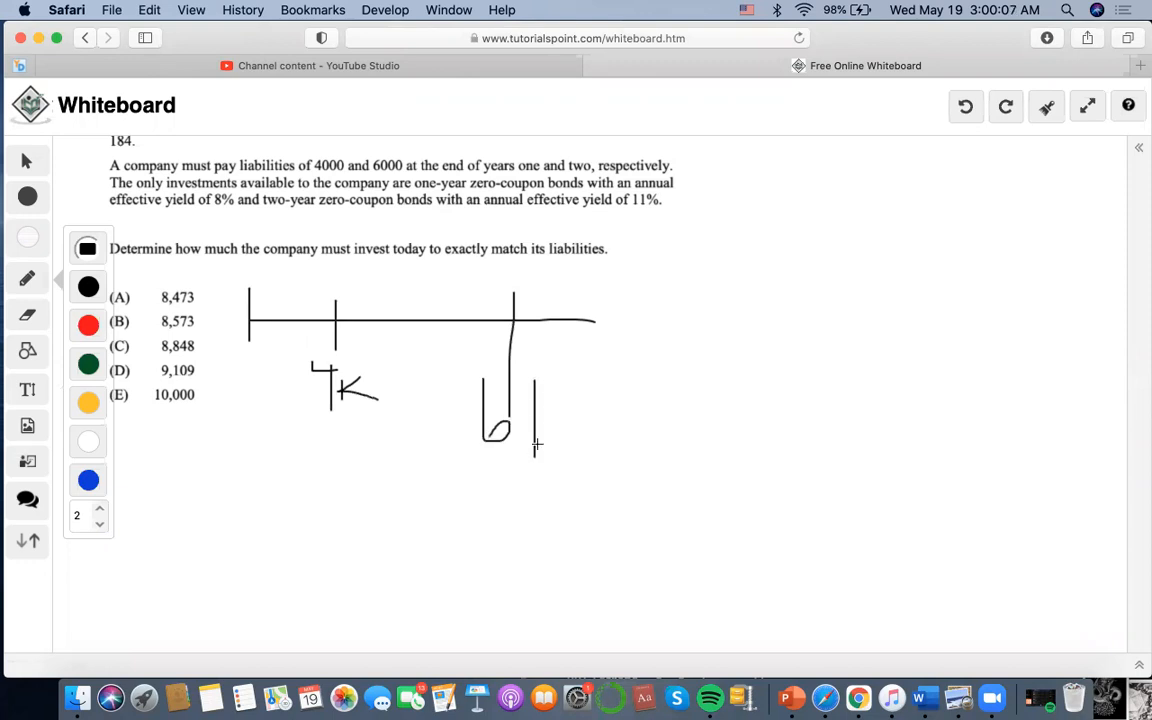
left_click_drag(530, 415, 618, 452)
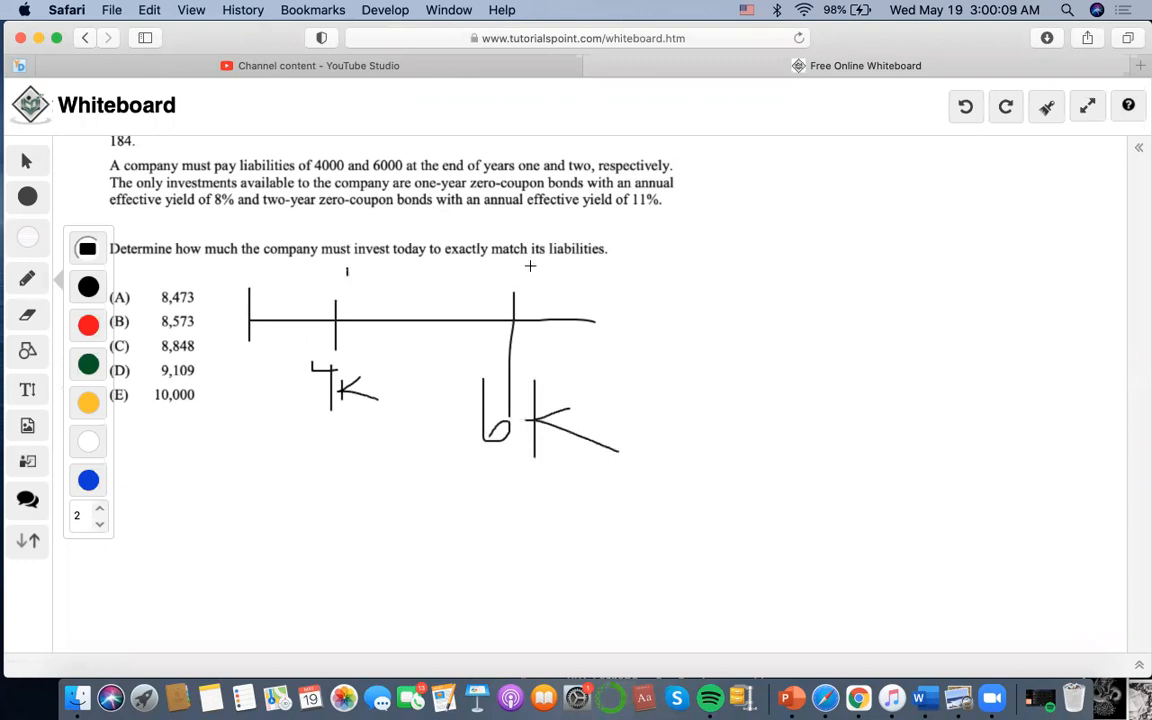
left_click_drag(517, 268, 600, 277)
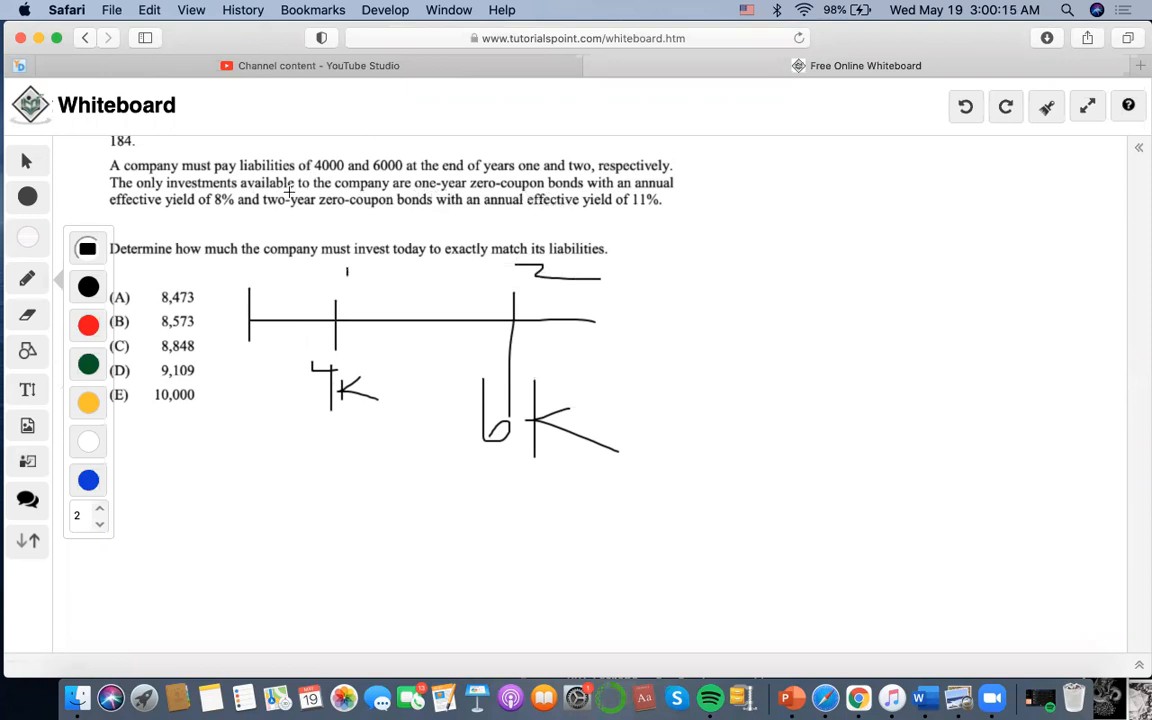
mouse_move(376, 235)
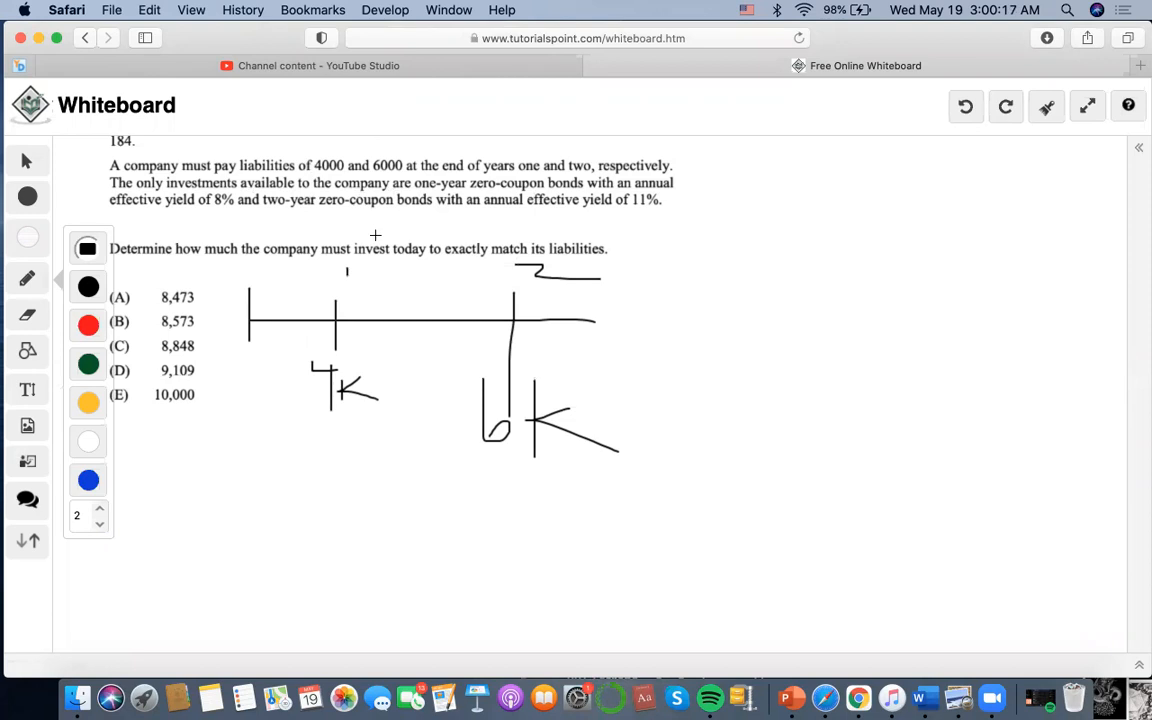
mouse_move(408, 217)
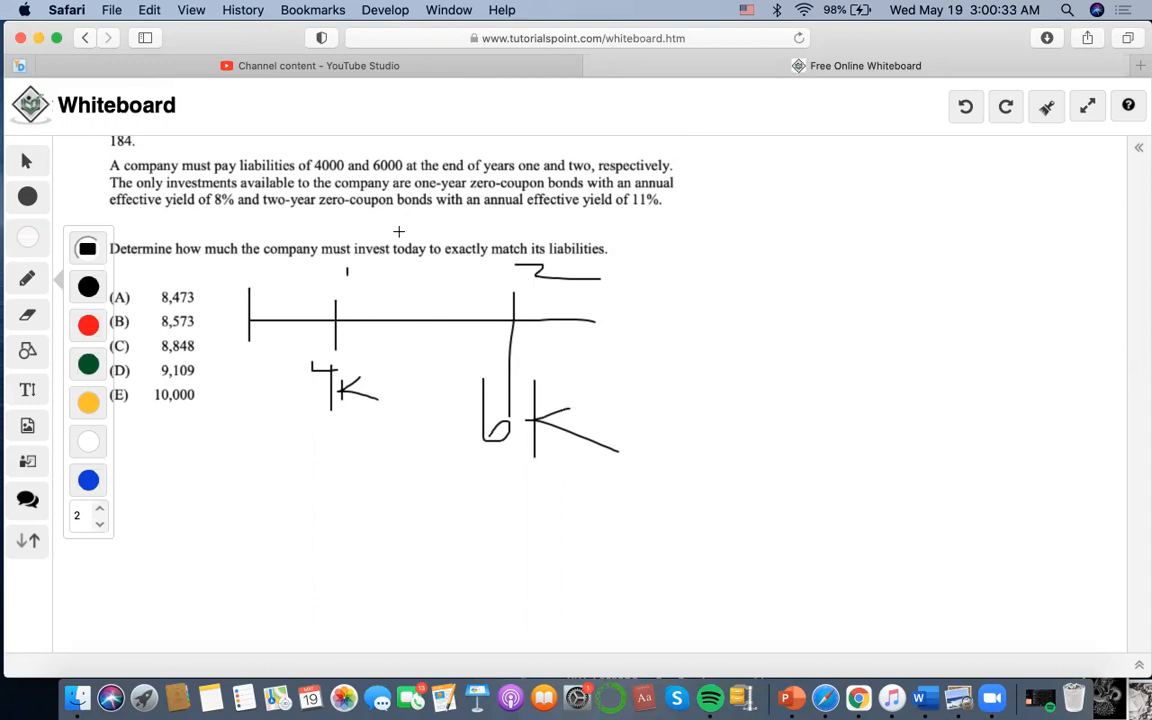
mouse_move(368, 286)
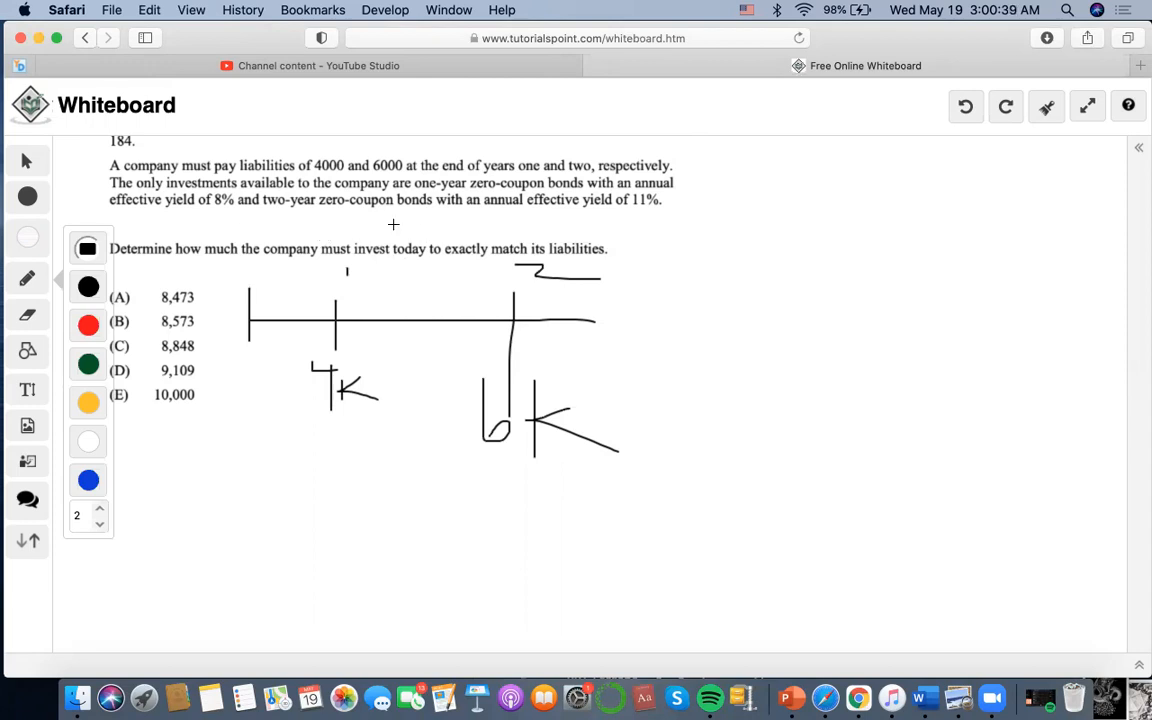
- Circle the time-zero point at the start of the timeline
left_click_drag(268, 278, 262, 292)
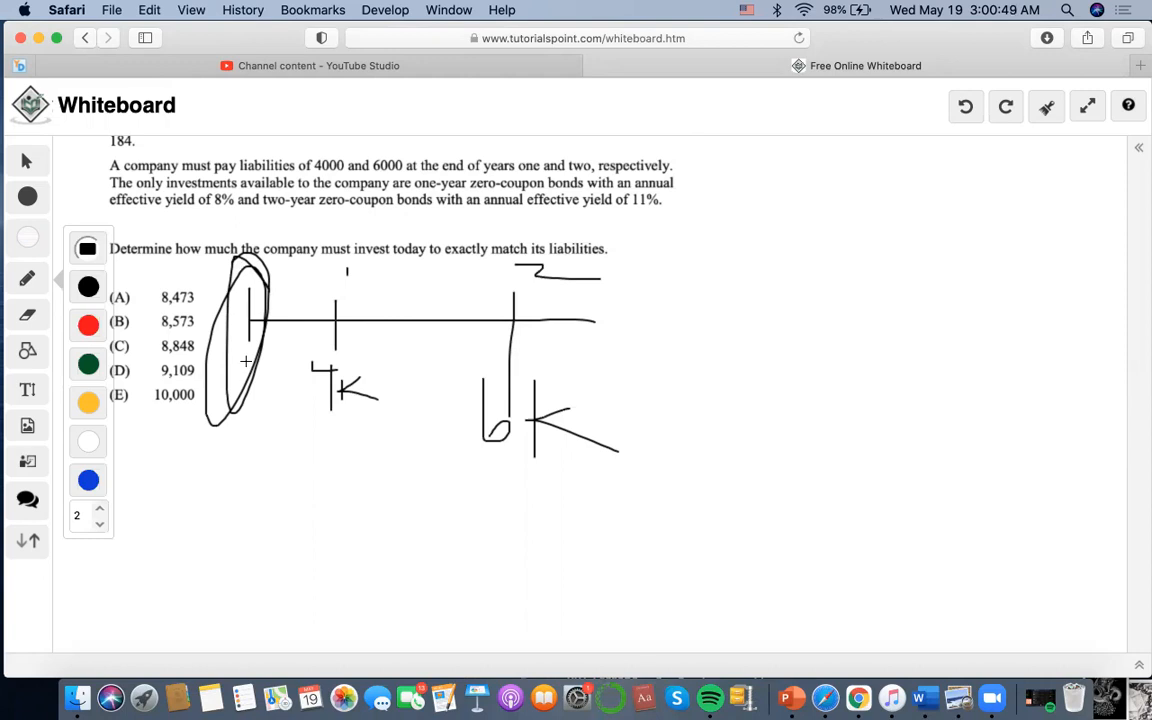
mouse_move(311, 440)
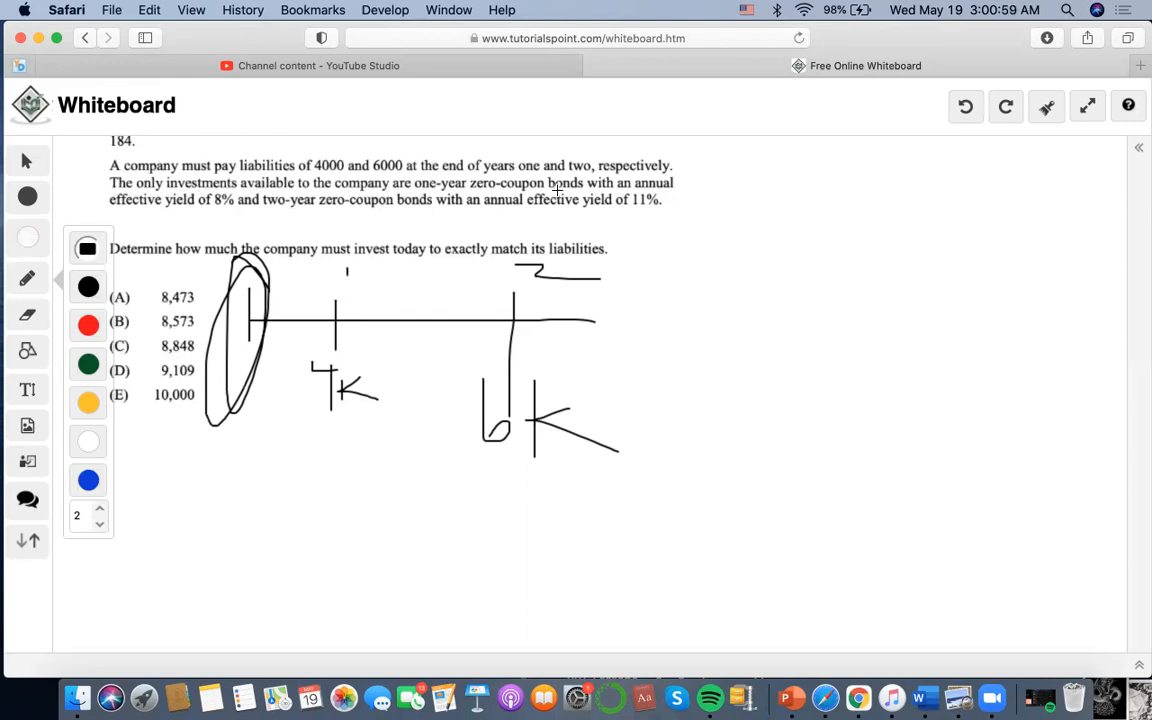
mouse_move(296, 476)
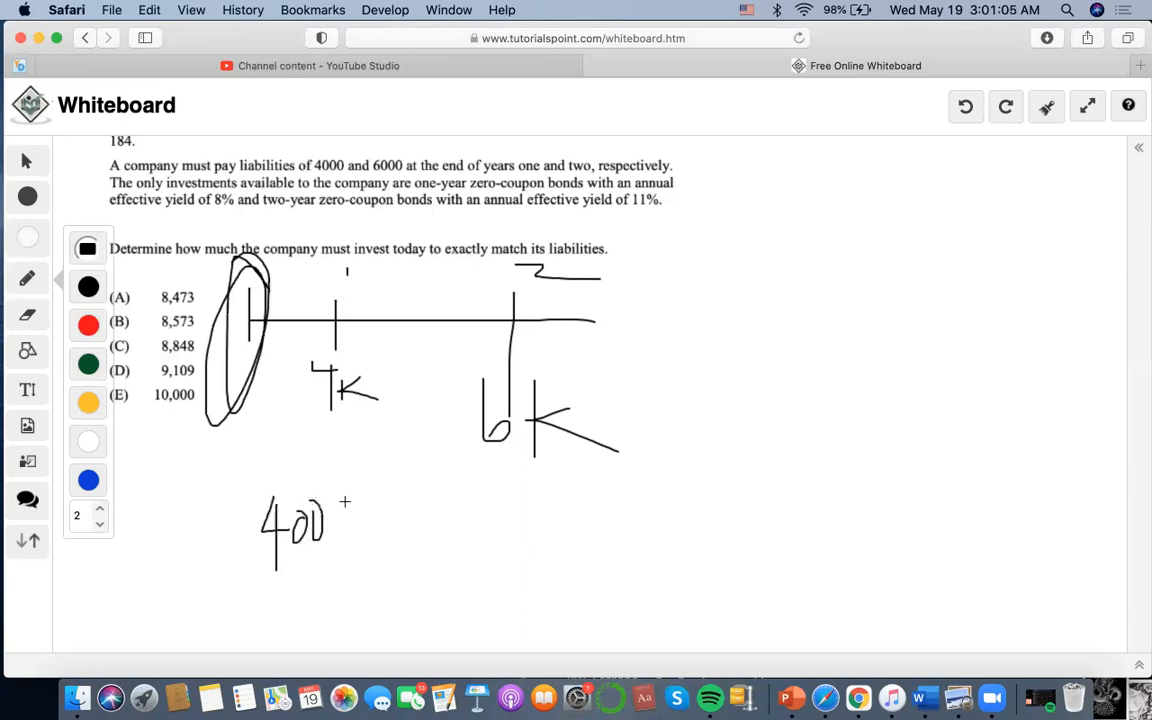
- Write the first term 4000/1.08 below the timeline
left_click_drag(335, 500, 365, 535)
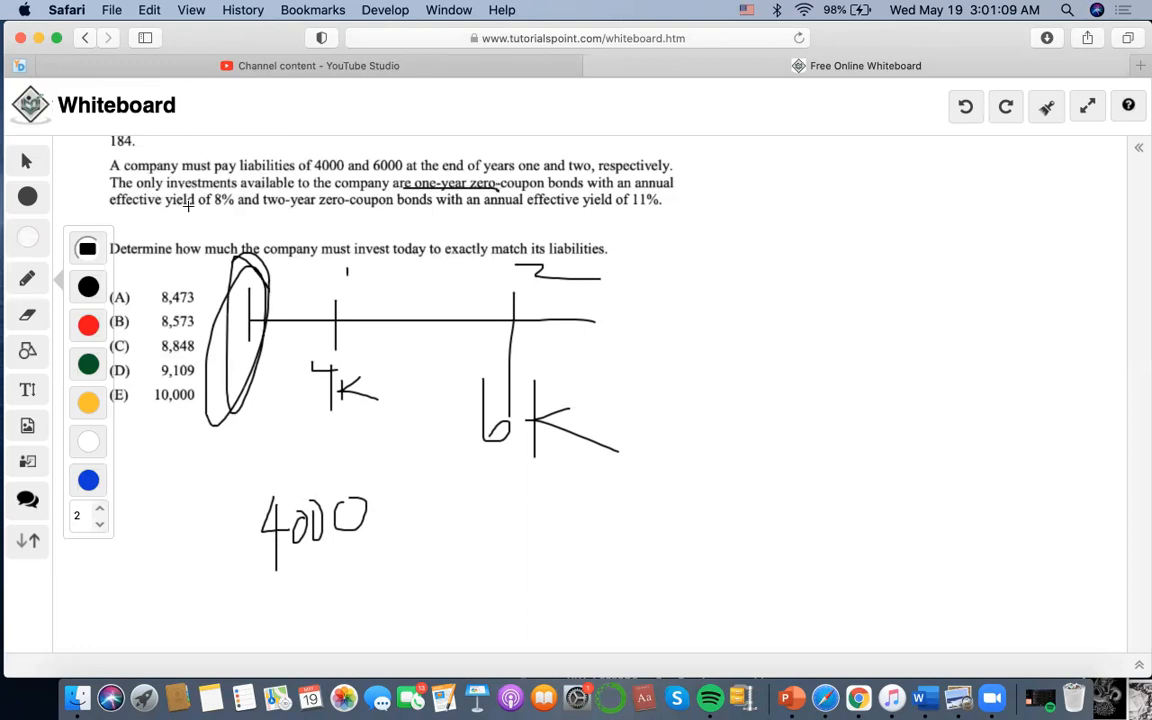
left_click_drag(297, 554, 403, 551)
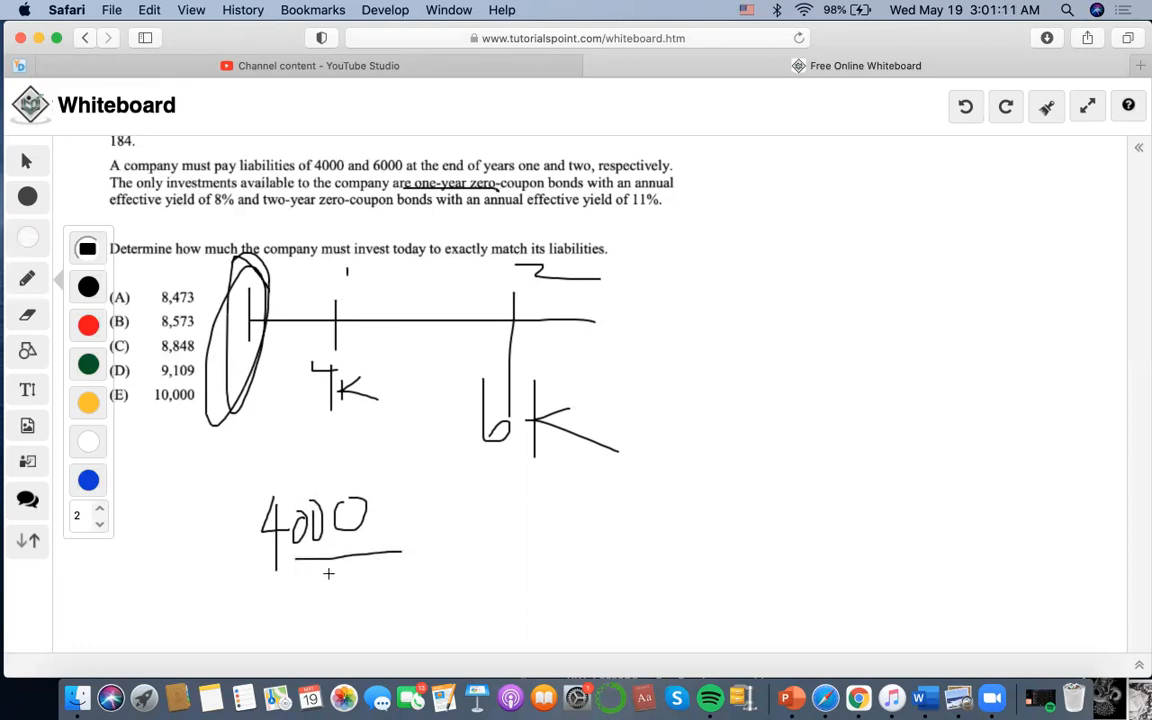
left_click_drag(327, 575, 387, 605)
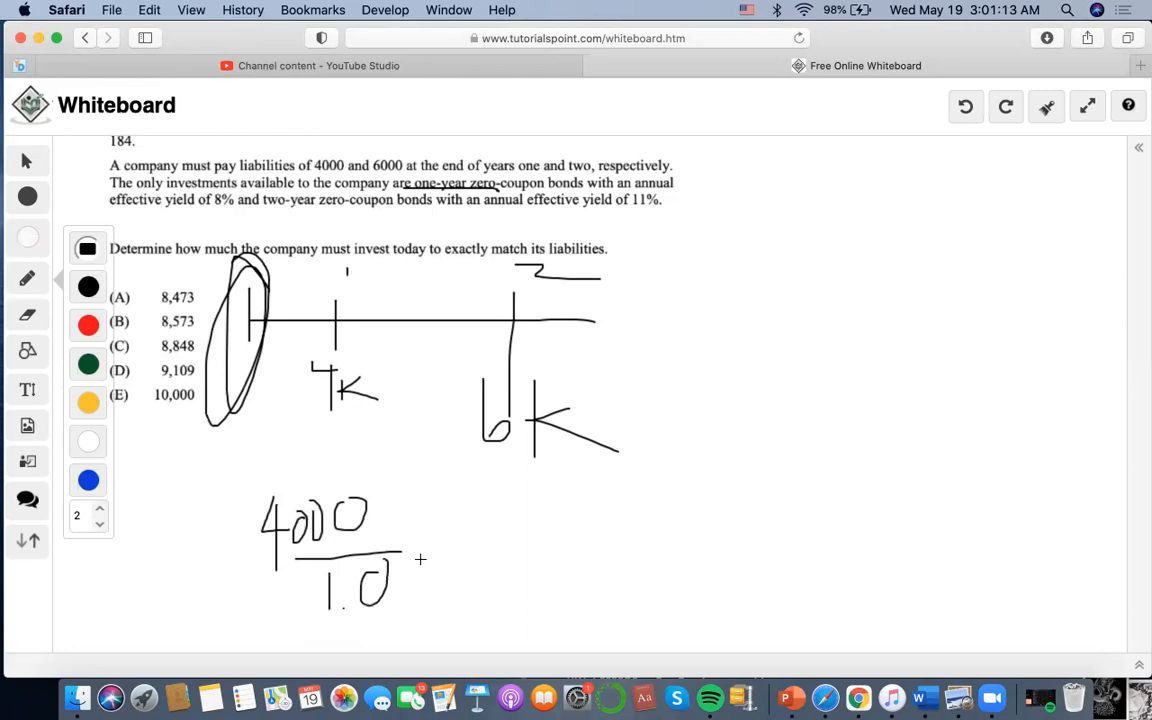
left_click_drag(400, 570, 420, 600)
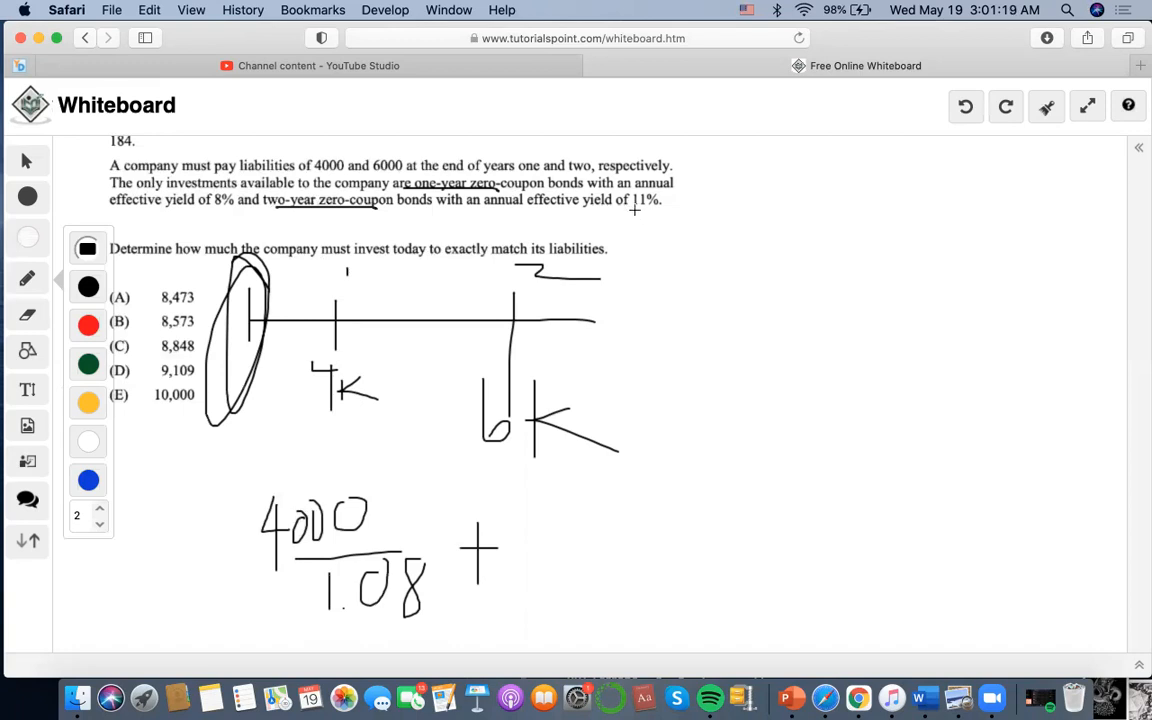
- Add the second term 6000/1.11² and an equals sign after the sum
left_click_drag(545, 495, 545, 530)
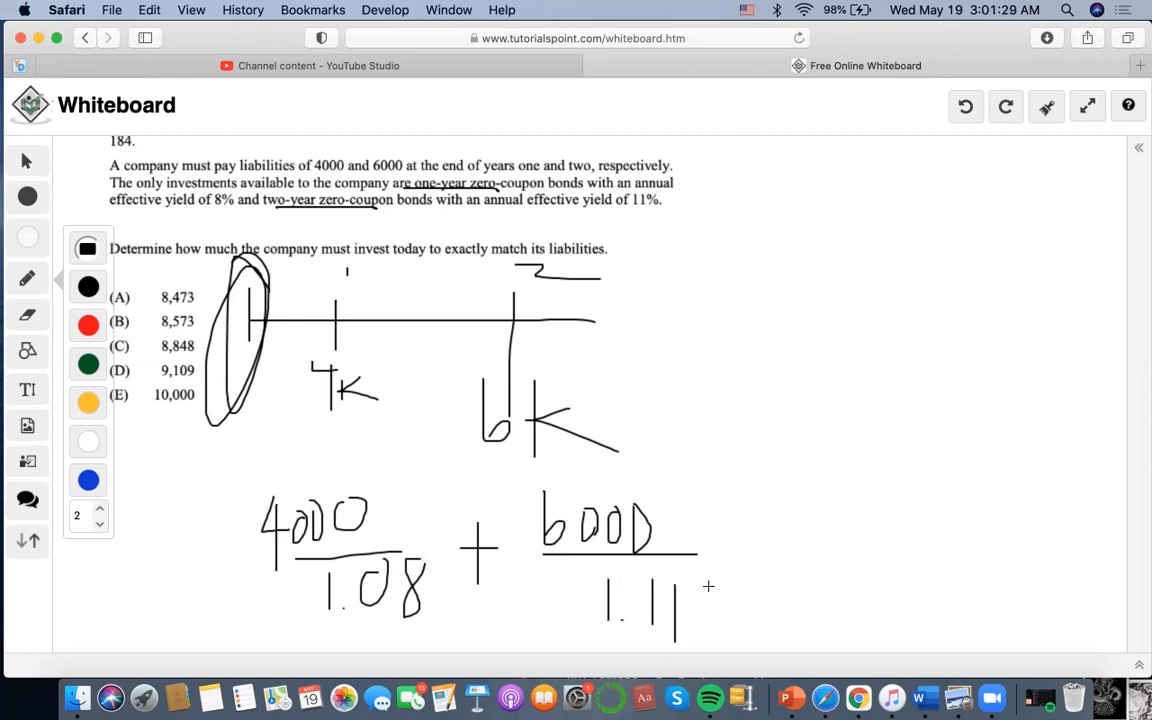
mouse_move(715, 590)
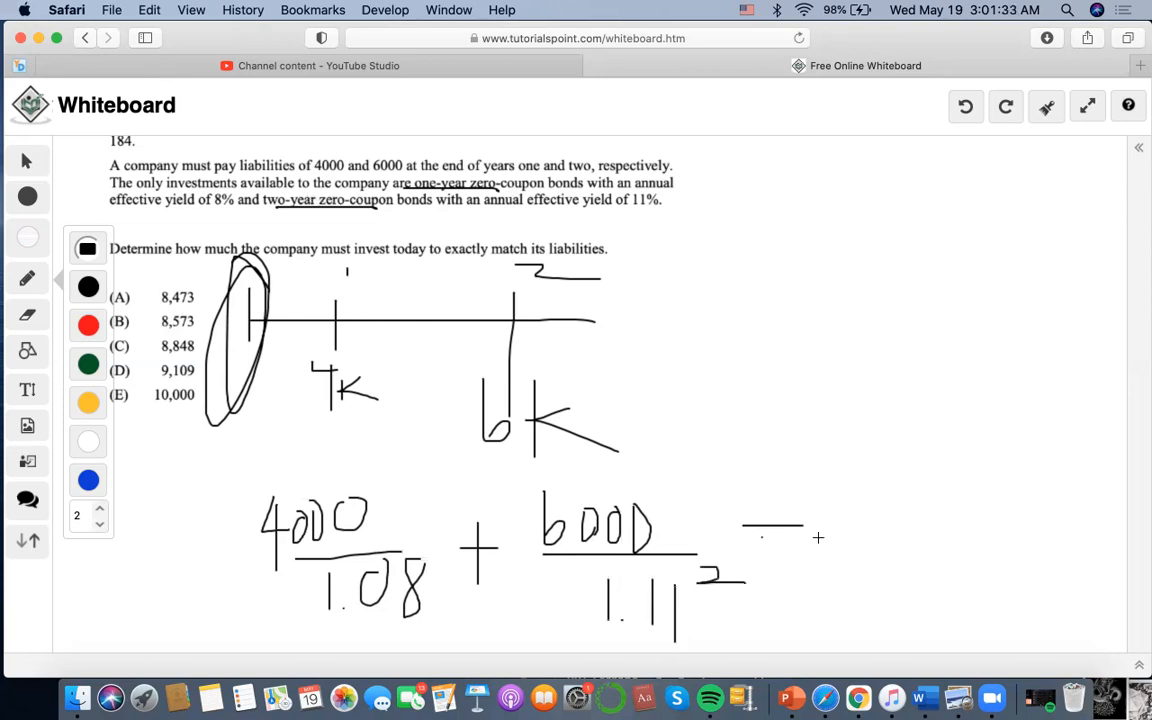
left_click_drag(745, 538, 808, 538)
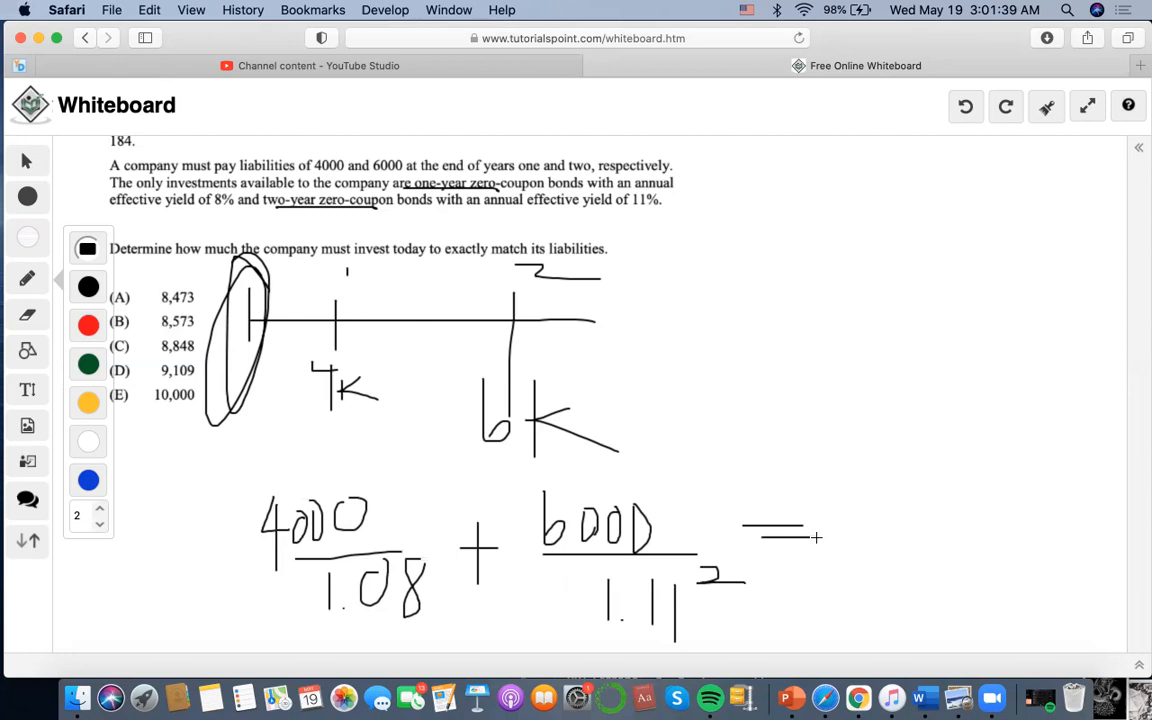
mouse_move(769, 458)
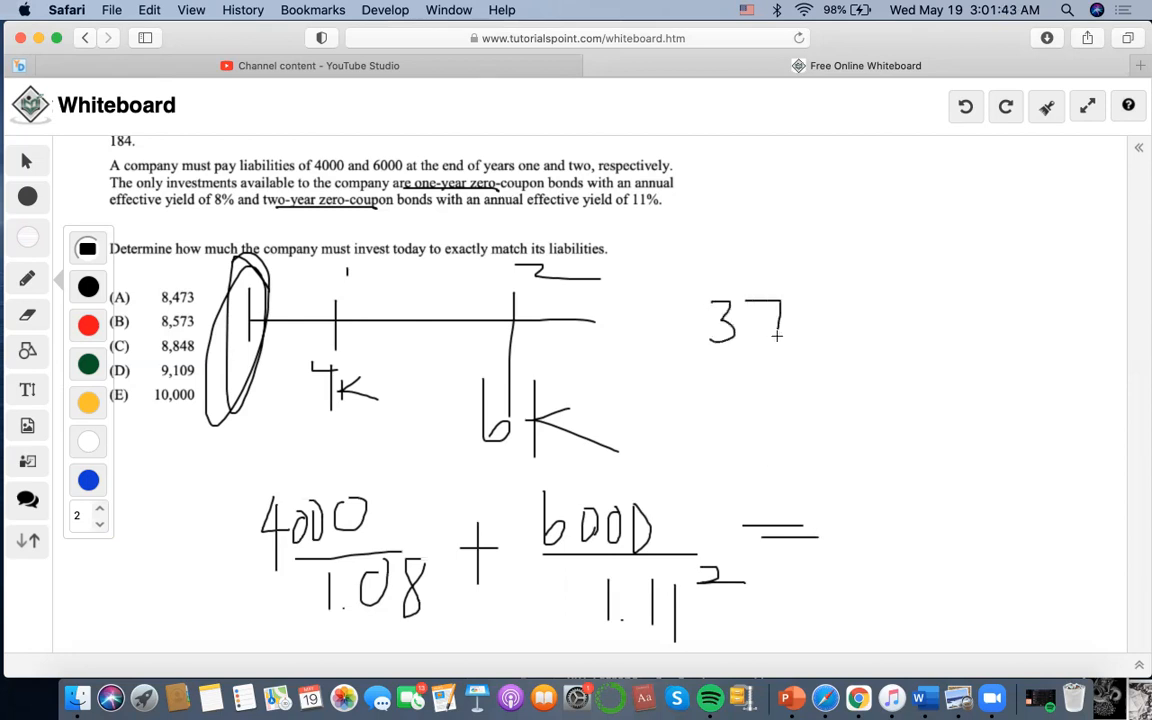
- Handwrite 3703.7 right of the timeline and underline it
left_click_drag(800, 330, 835, 340)
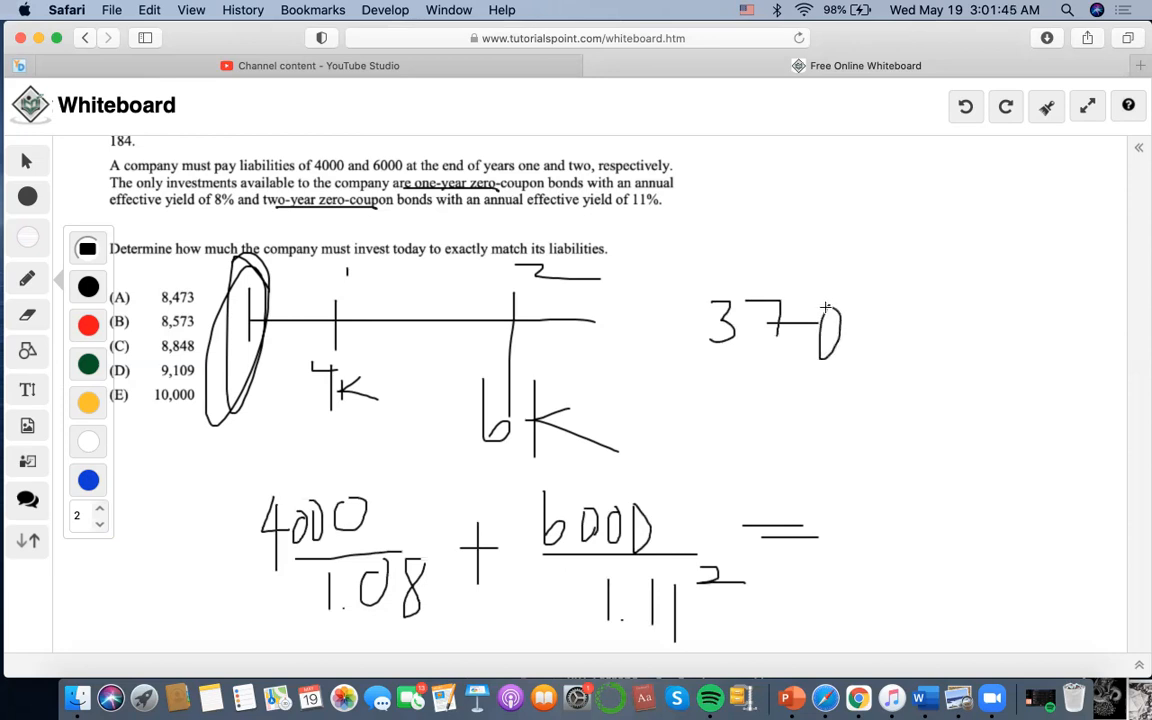
left_click_drag(860, 330, 930, 355)
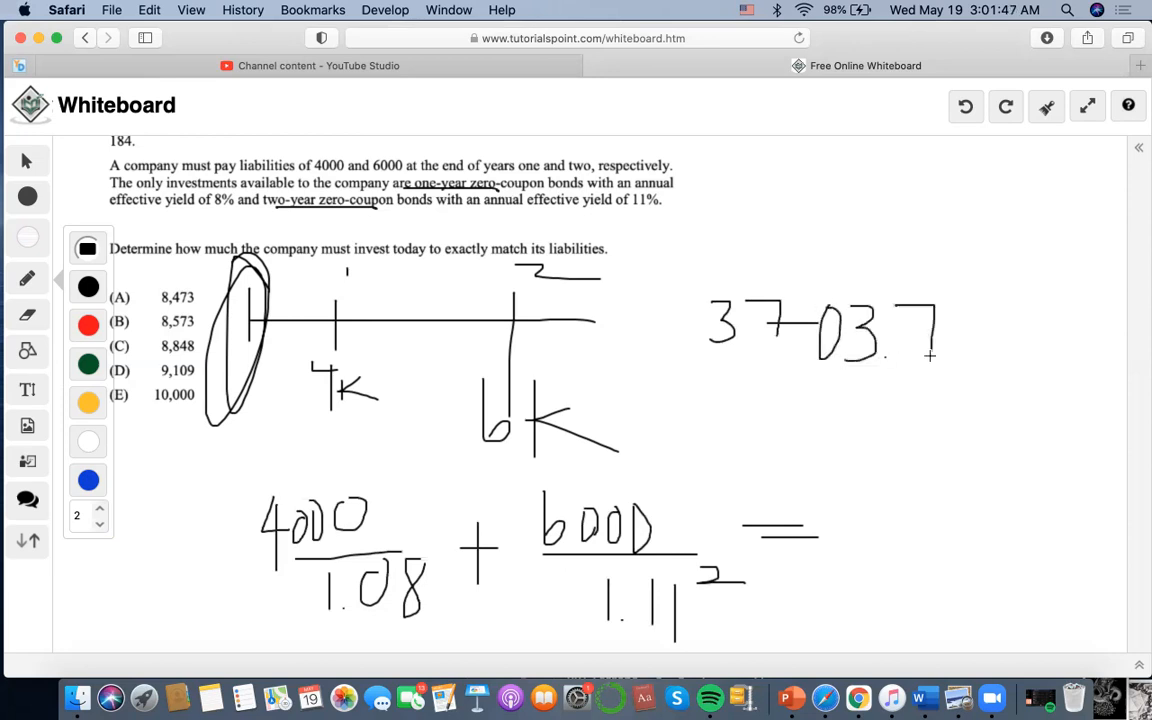
left_click_drag(930, 322, 1000, 322)
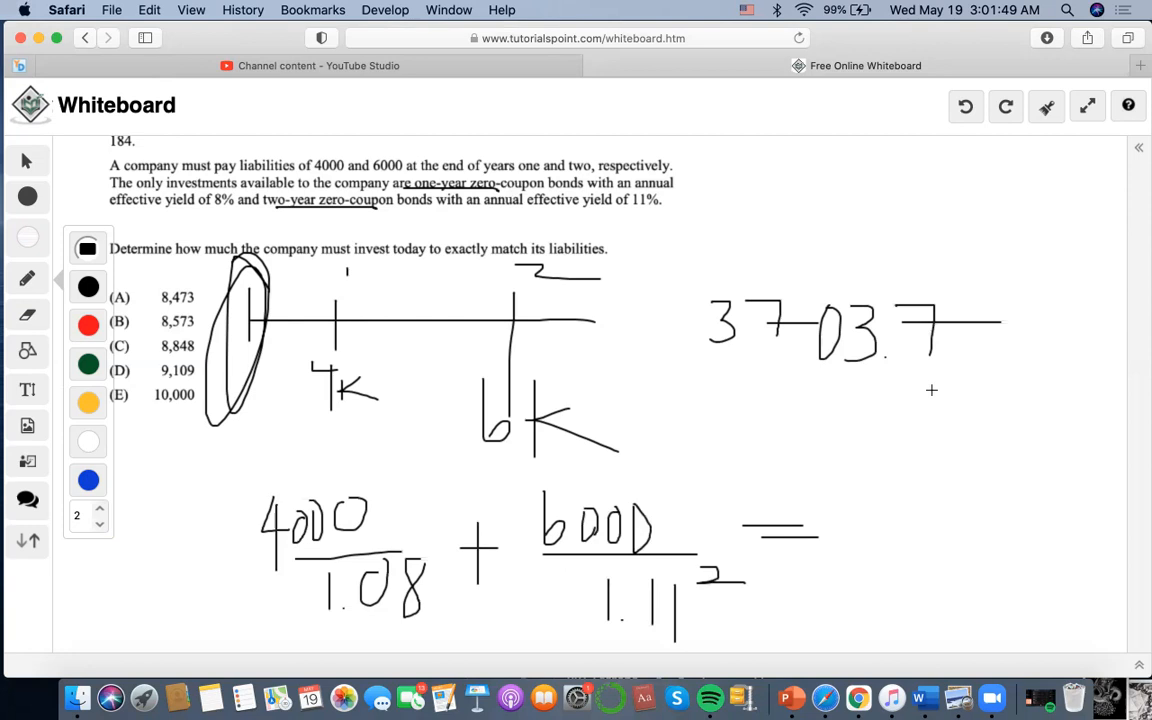